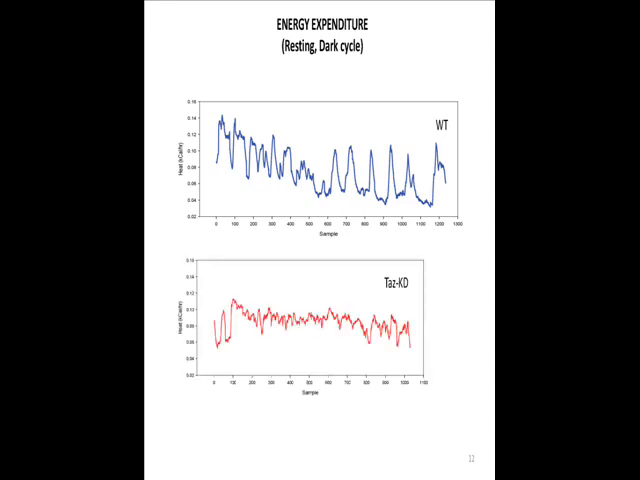
key(right)
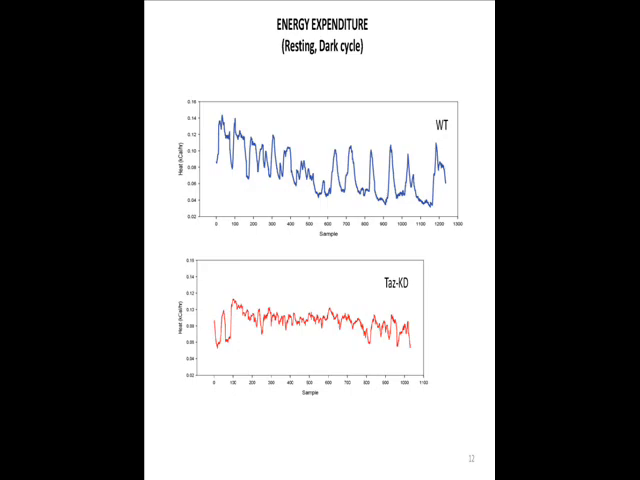
key(Right)
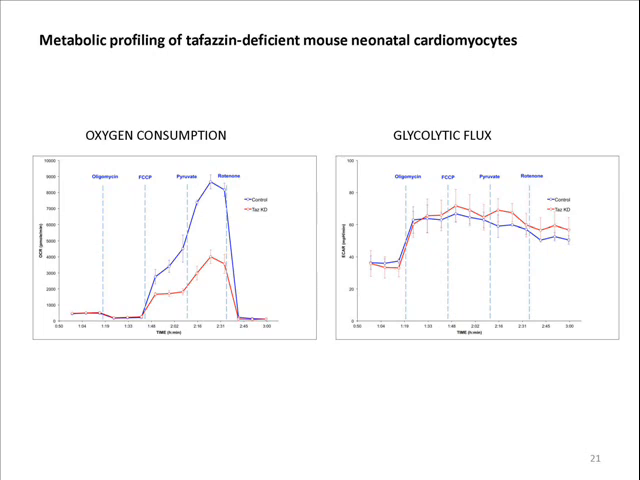